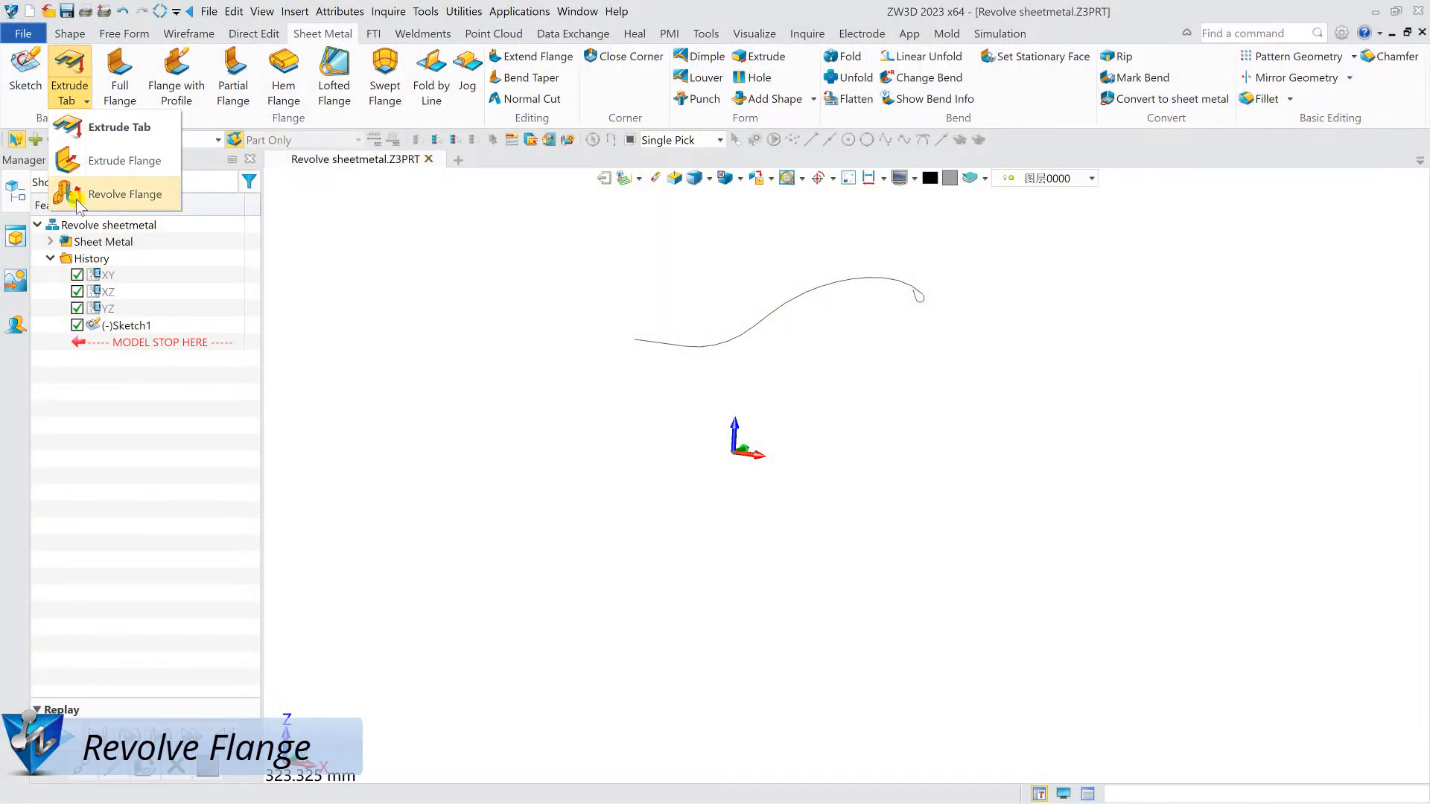
Step: Revolve Sketch1 0–360° about axis 1,0,0 into a flange, thickness 2, radius 5
left_click(125, 195)
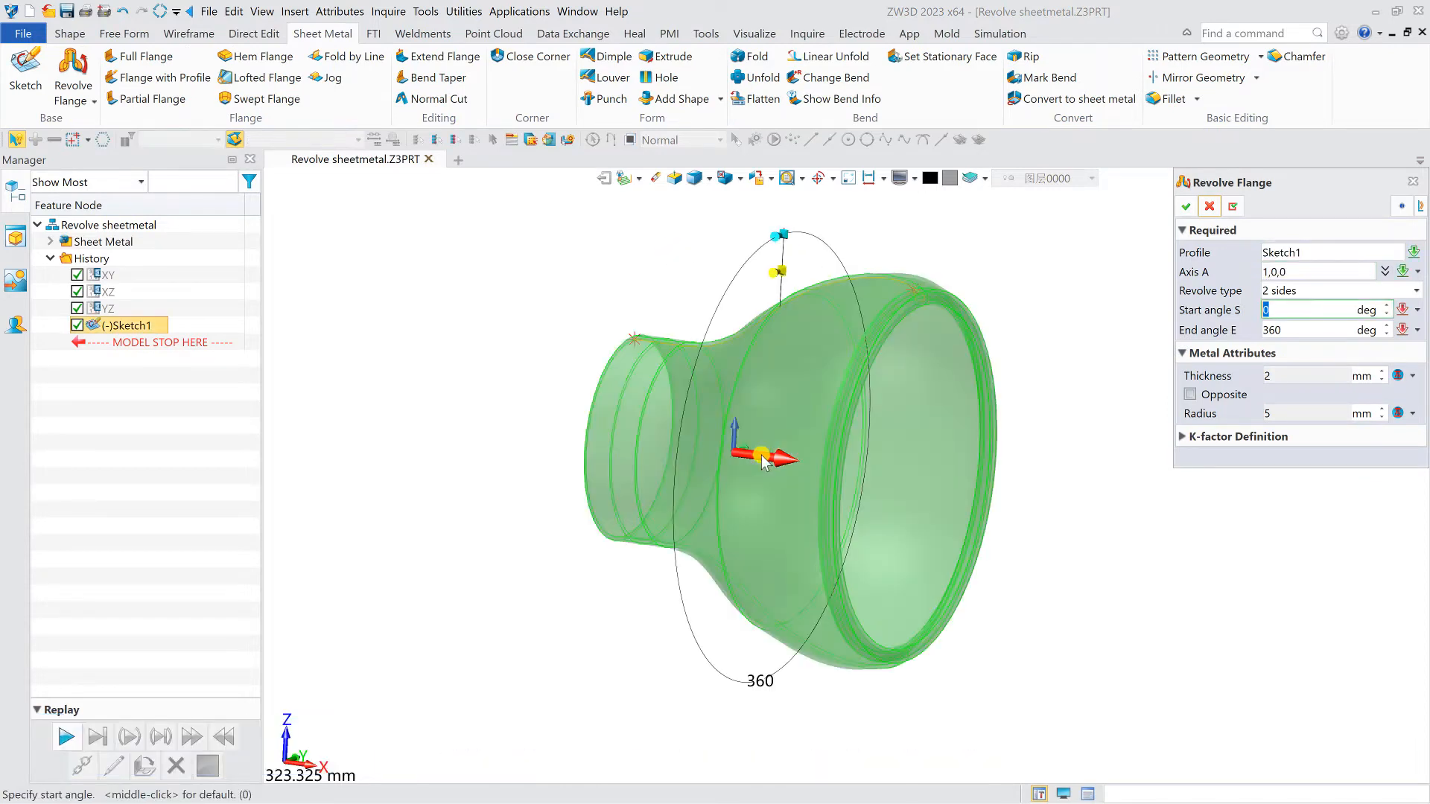
left_click(1186, 206)
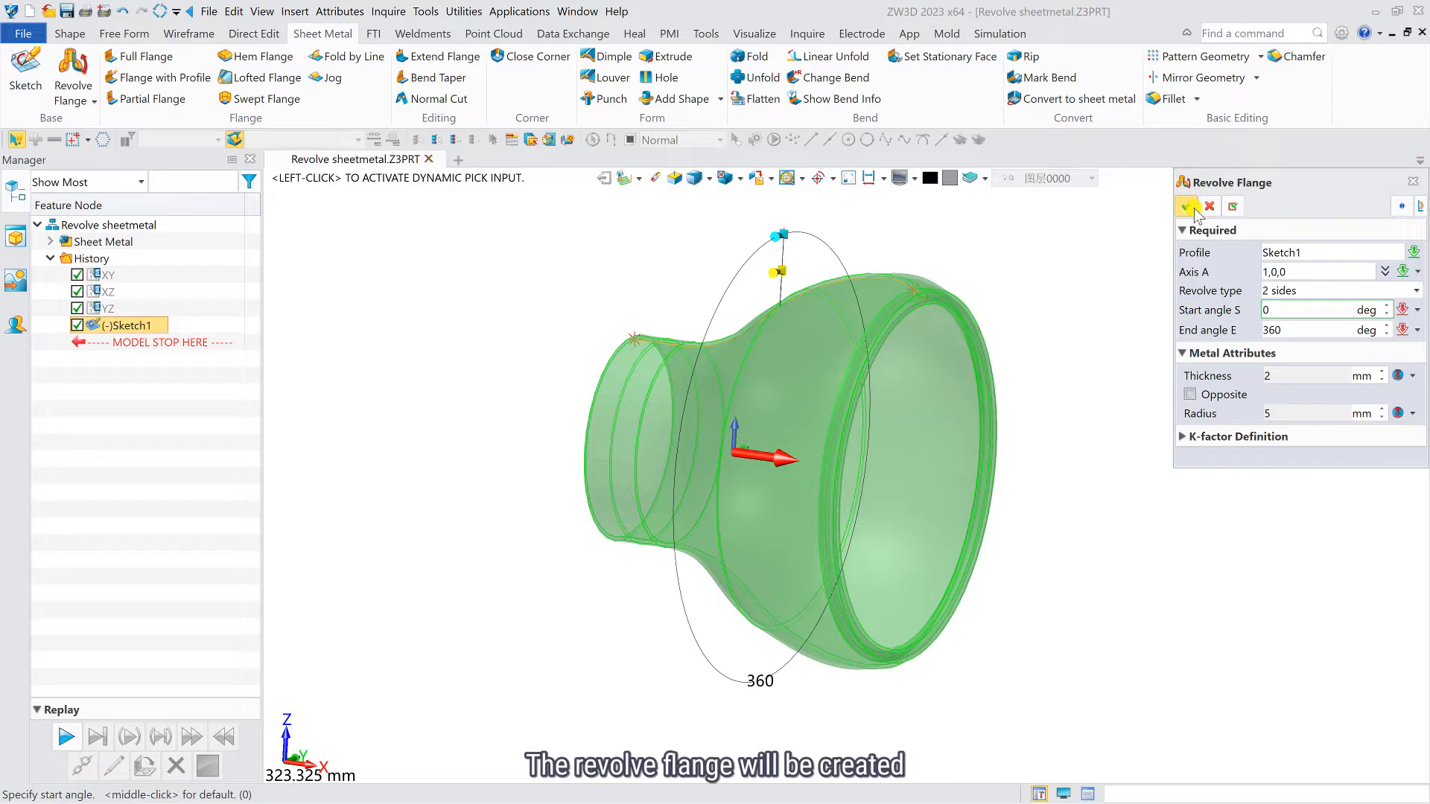
left_click(1186, 207)
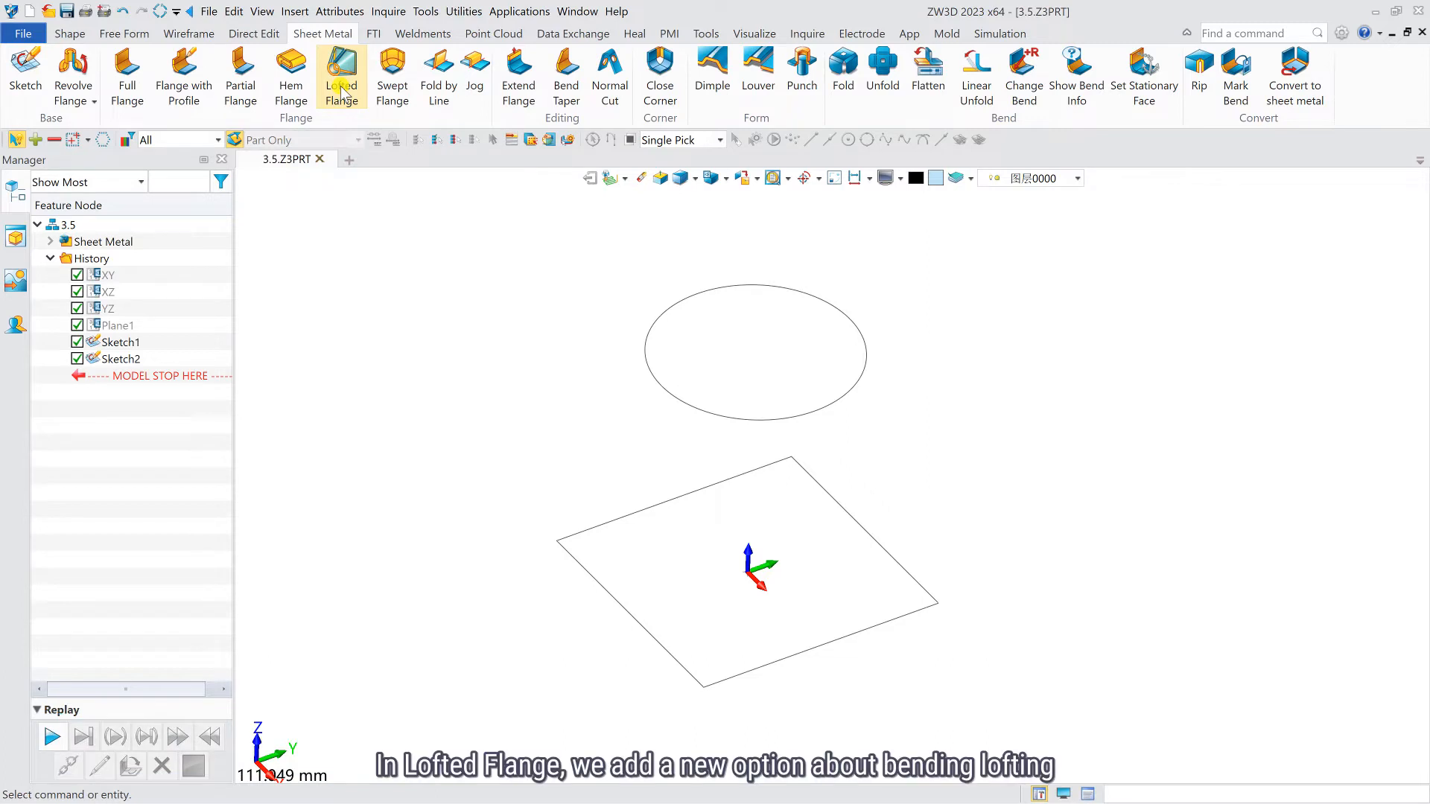
Step: Bend-loft Sketch2 to Sketch1 with cut points 20,0,50 and 25,0,0, cut length 4
left_click(340, 75)
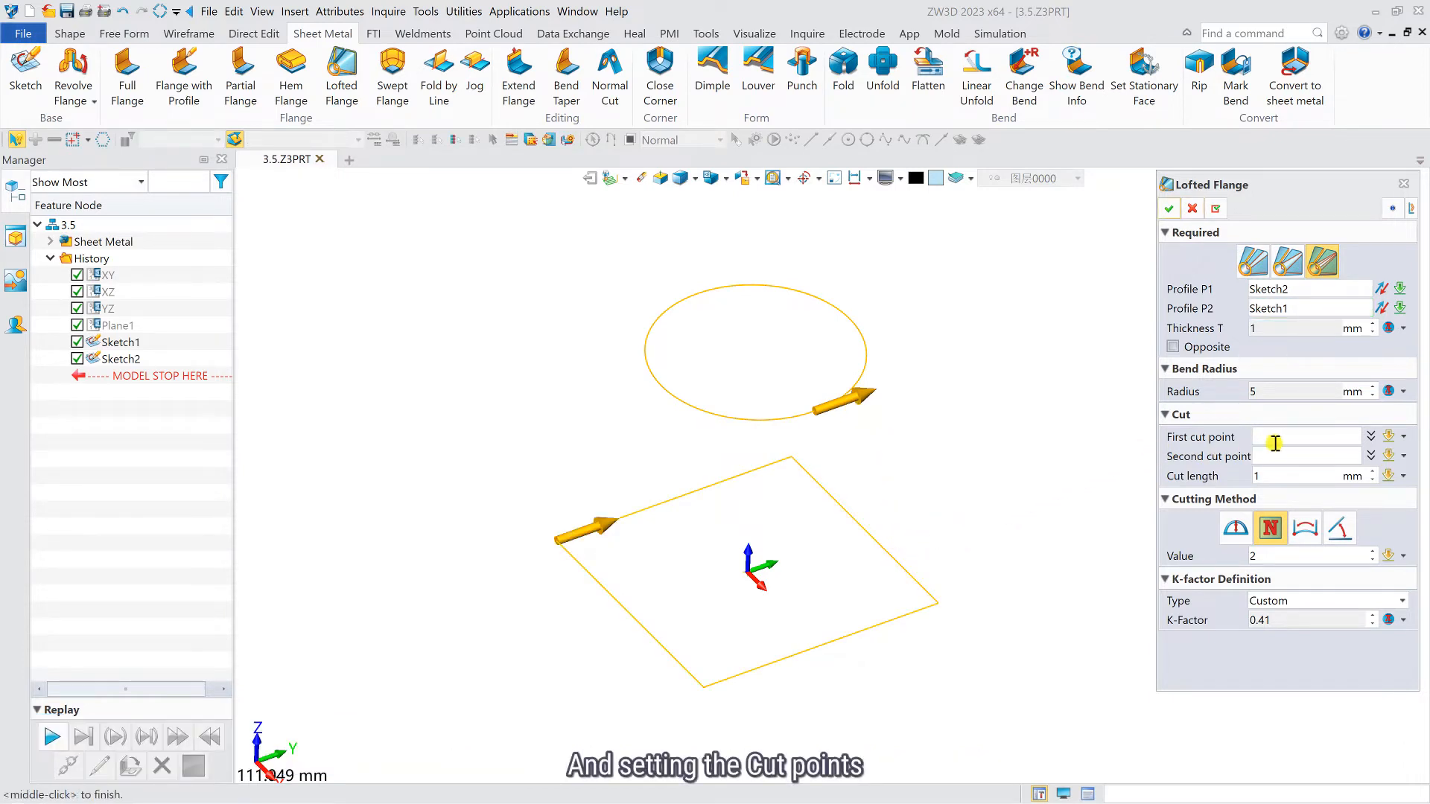
left_click(814, 410)
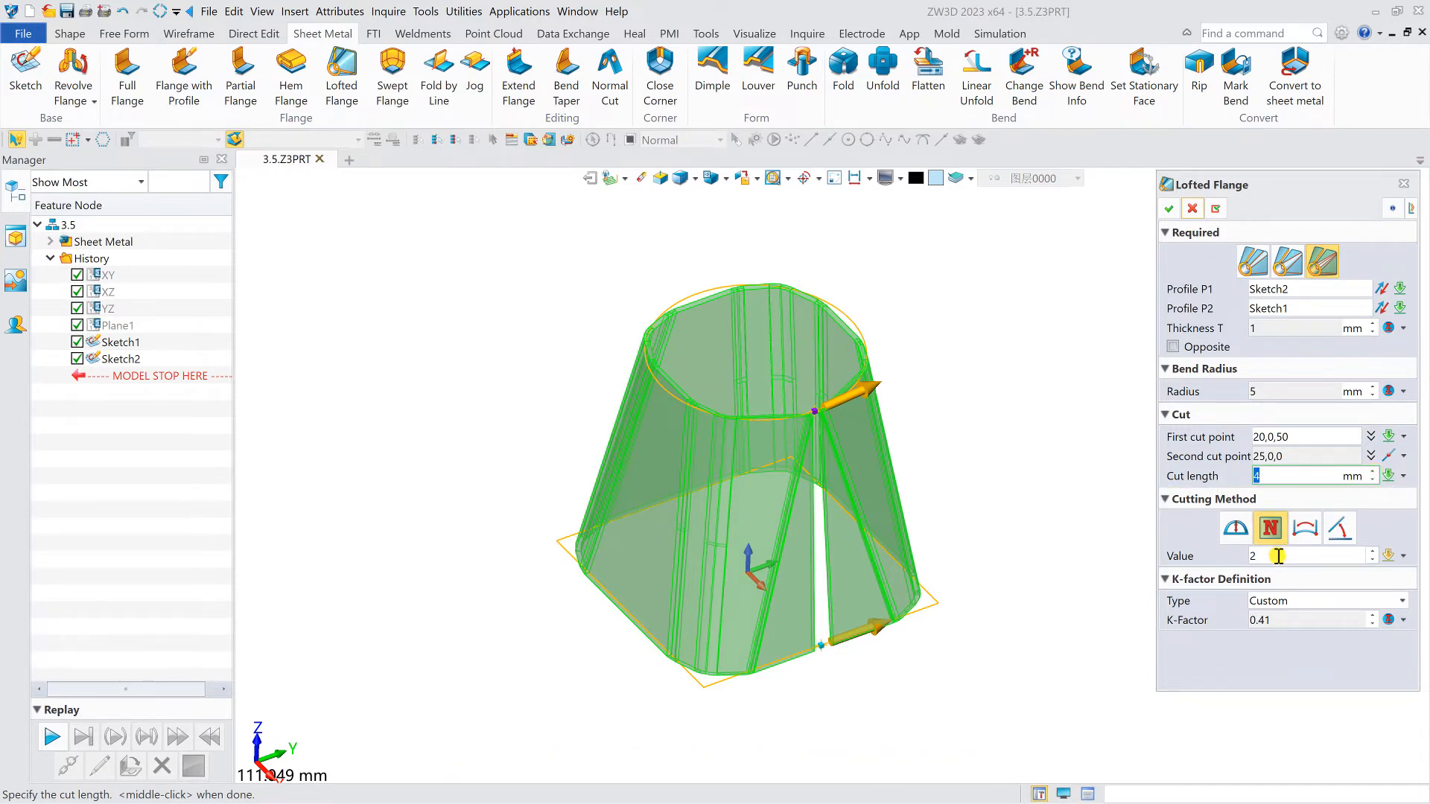
left_click(1387, 552)
type("5")
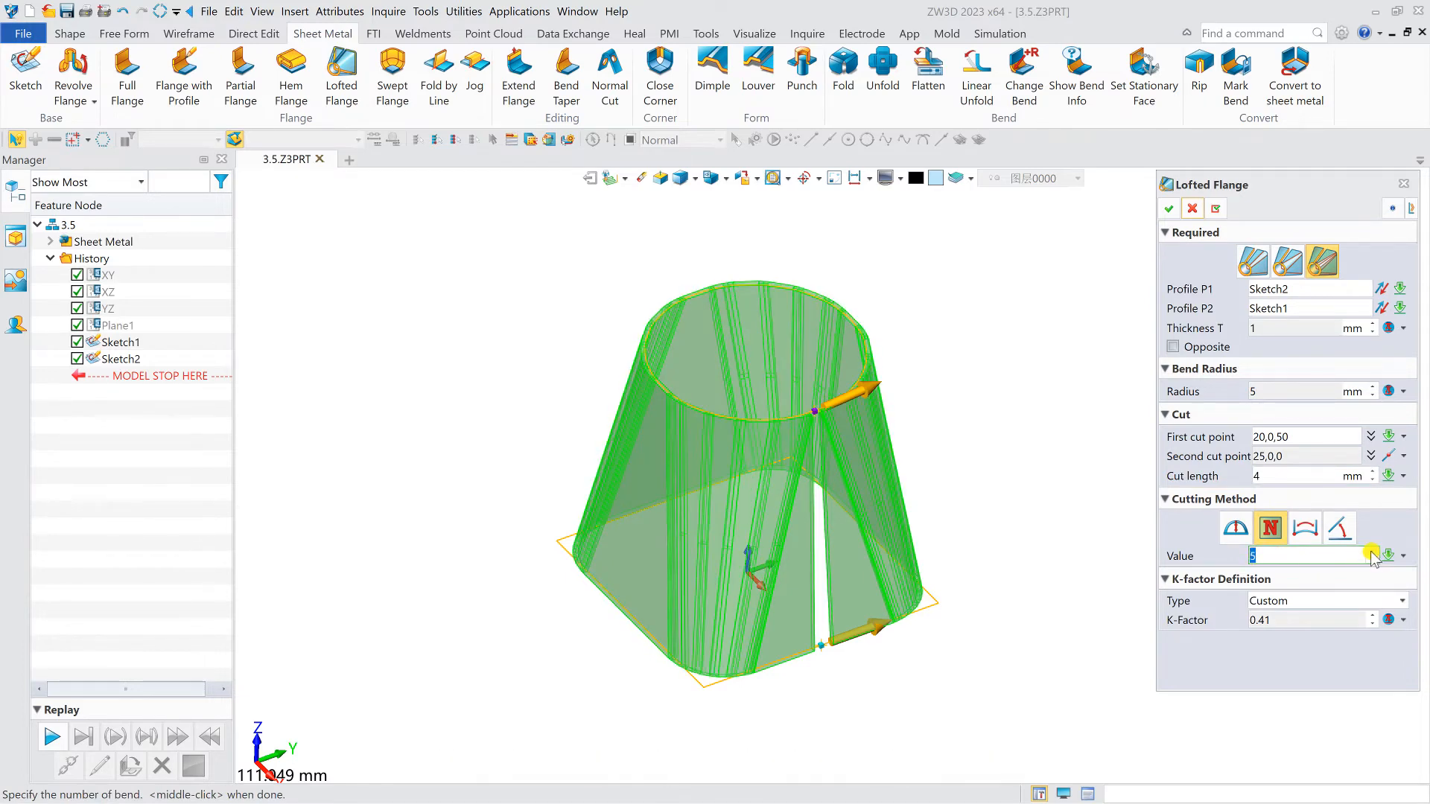
left_click(1169, 208)
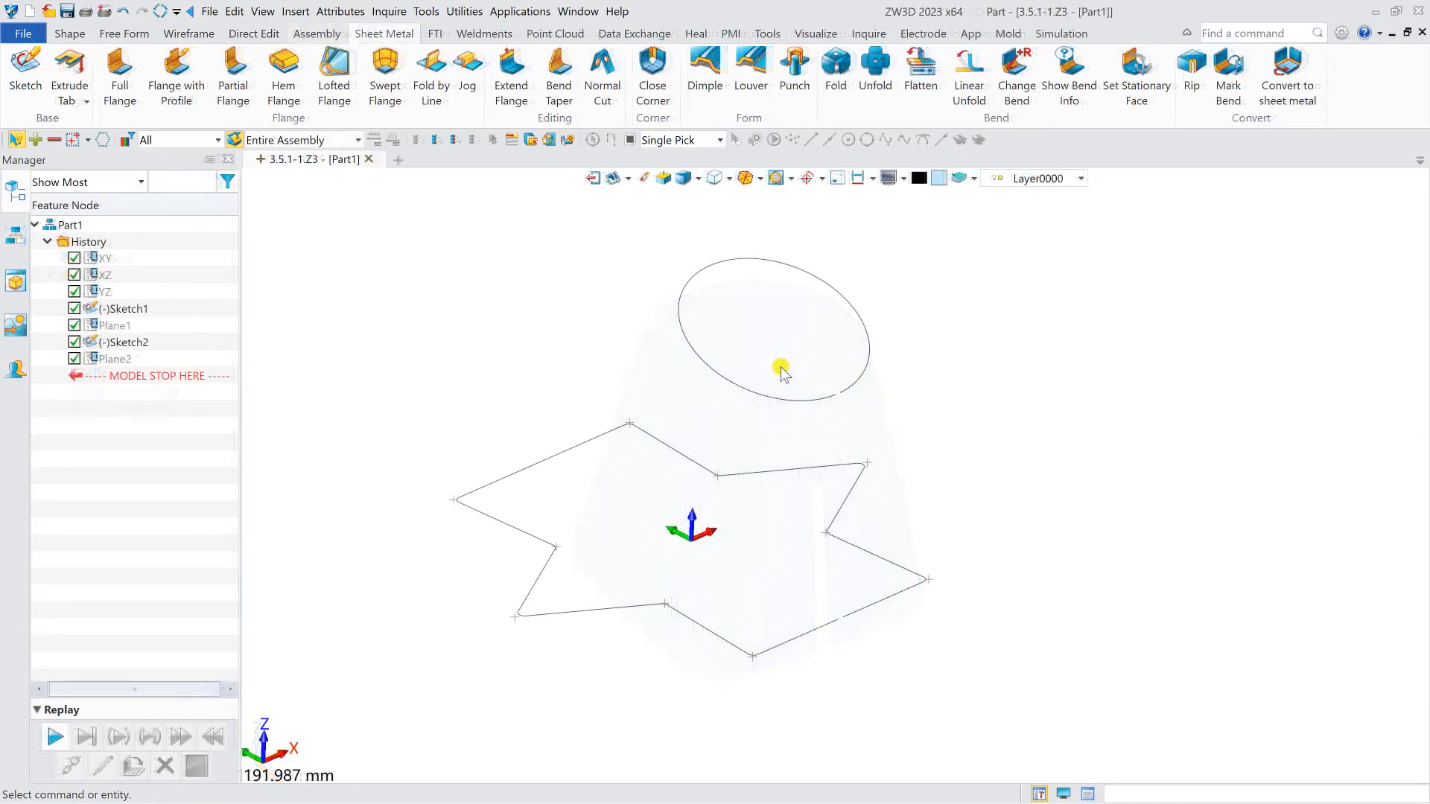
Step: Loft the star profile P1 to ellipse P2 with thickness 2 and radius 5
left_click(333, 69)
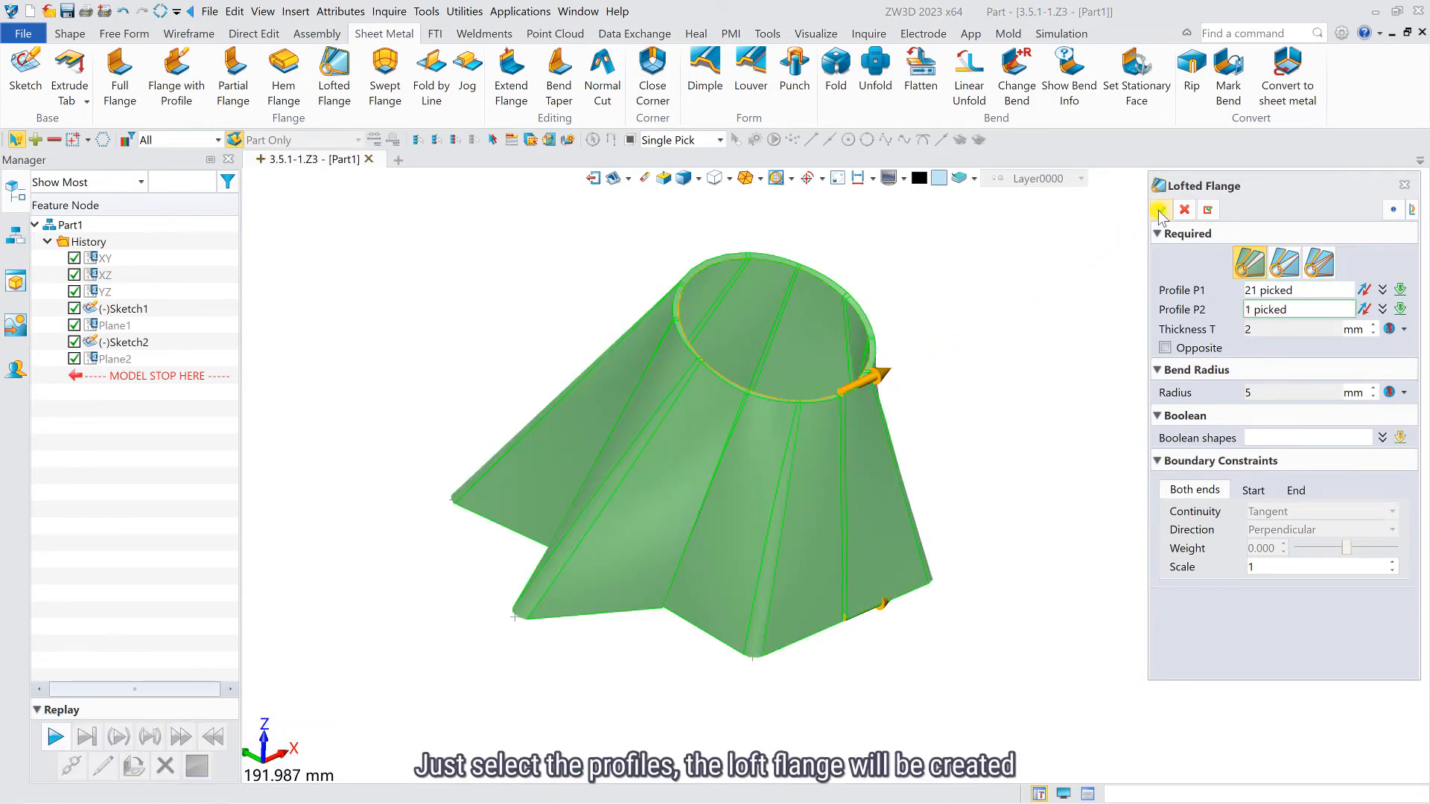
left_click(1162, 210)
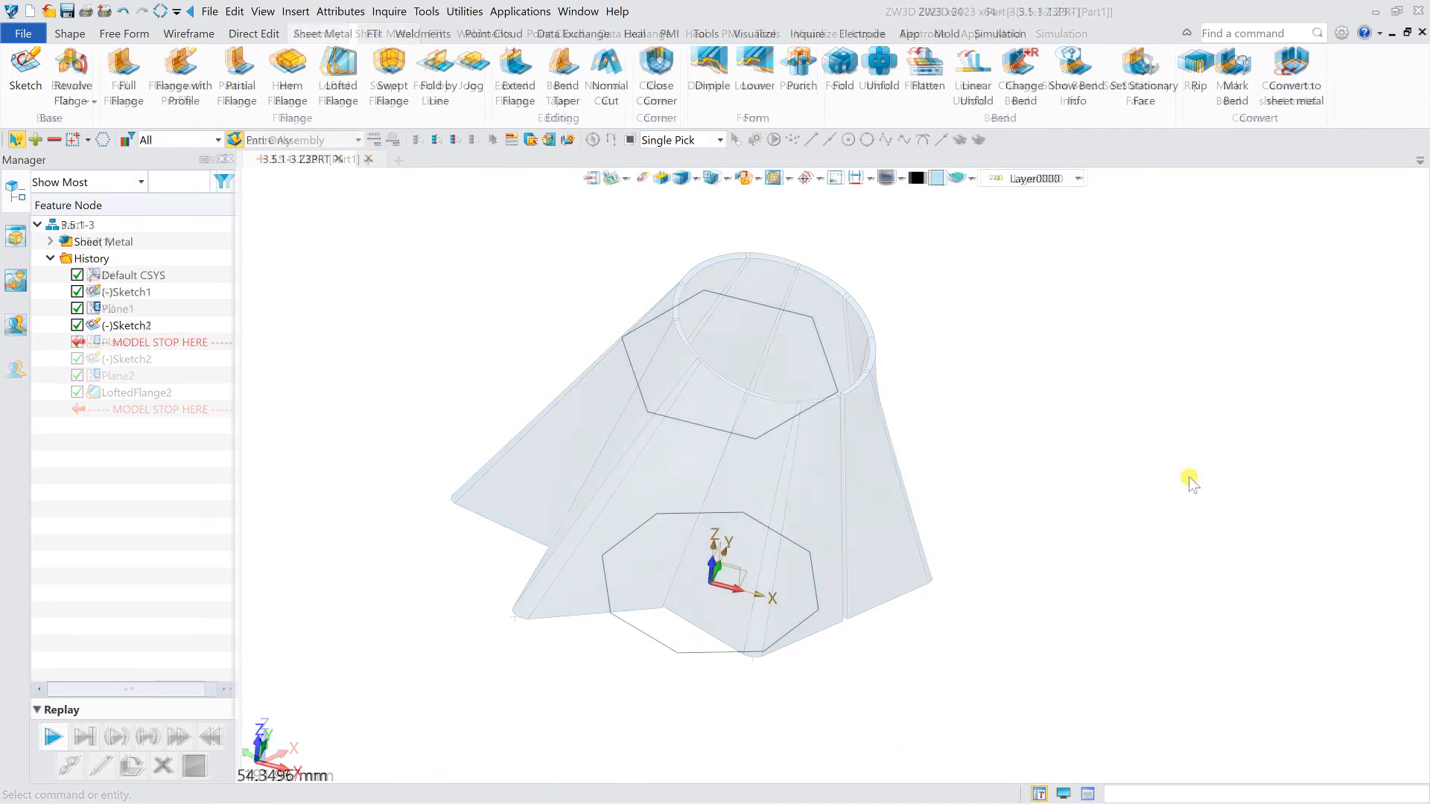
left_click(340, 71)
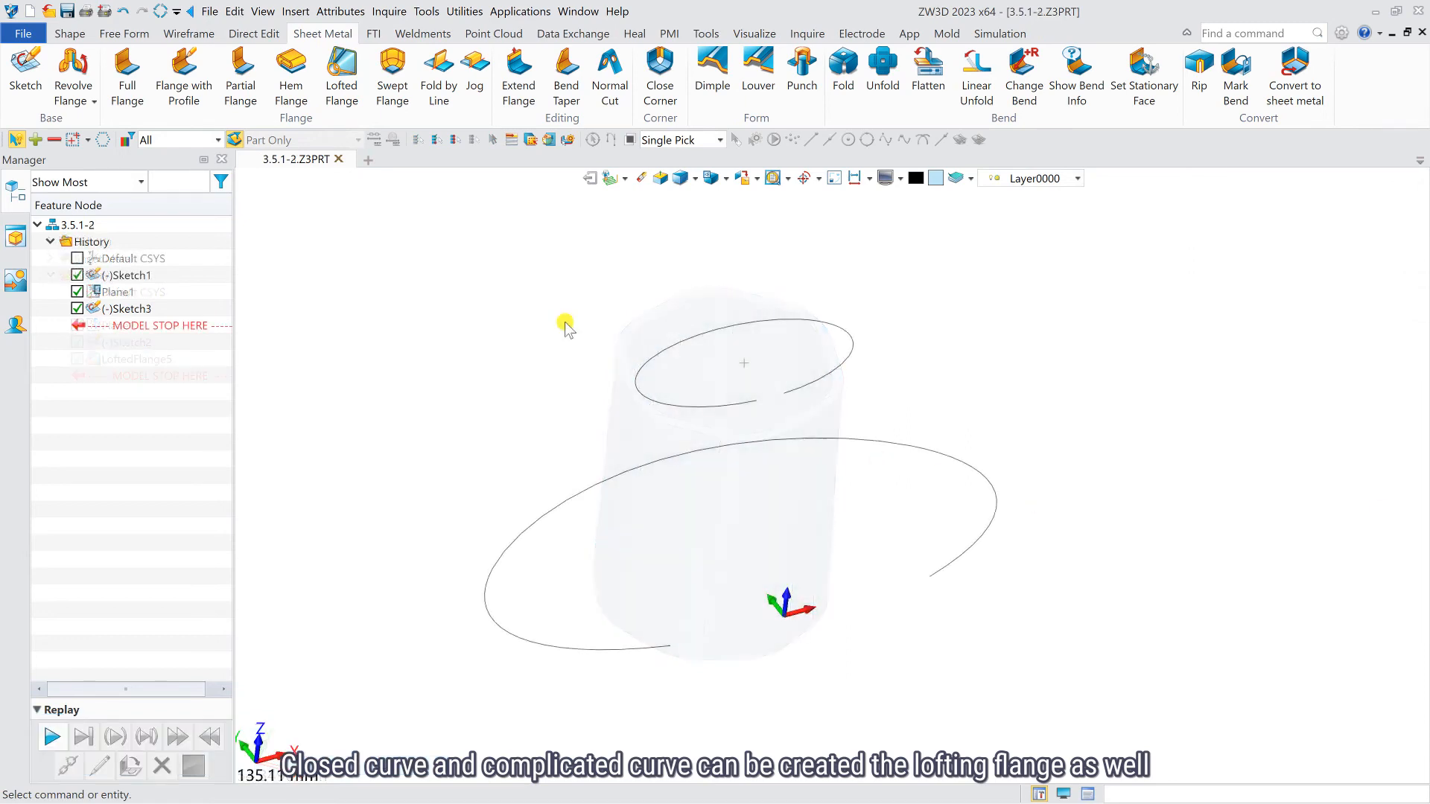
Step: Start a lofted flange in part 3.5.1-2 with the upper open curve as Profile P1
left_click(340, 77)
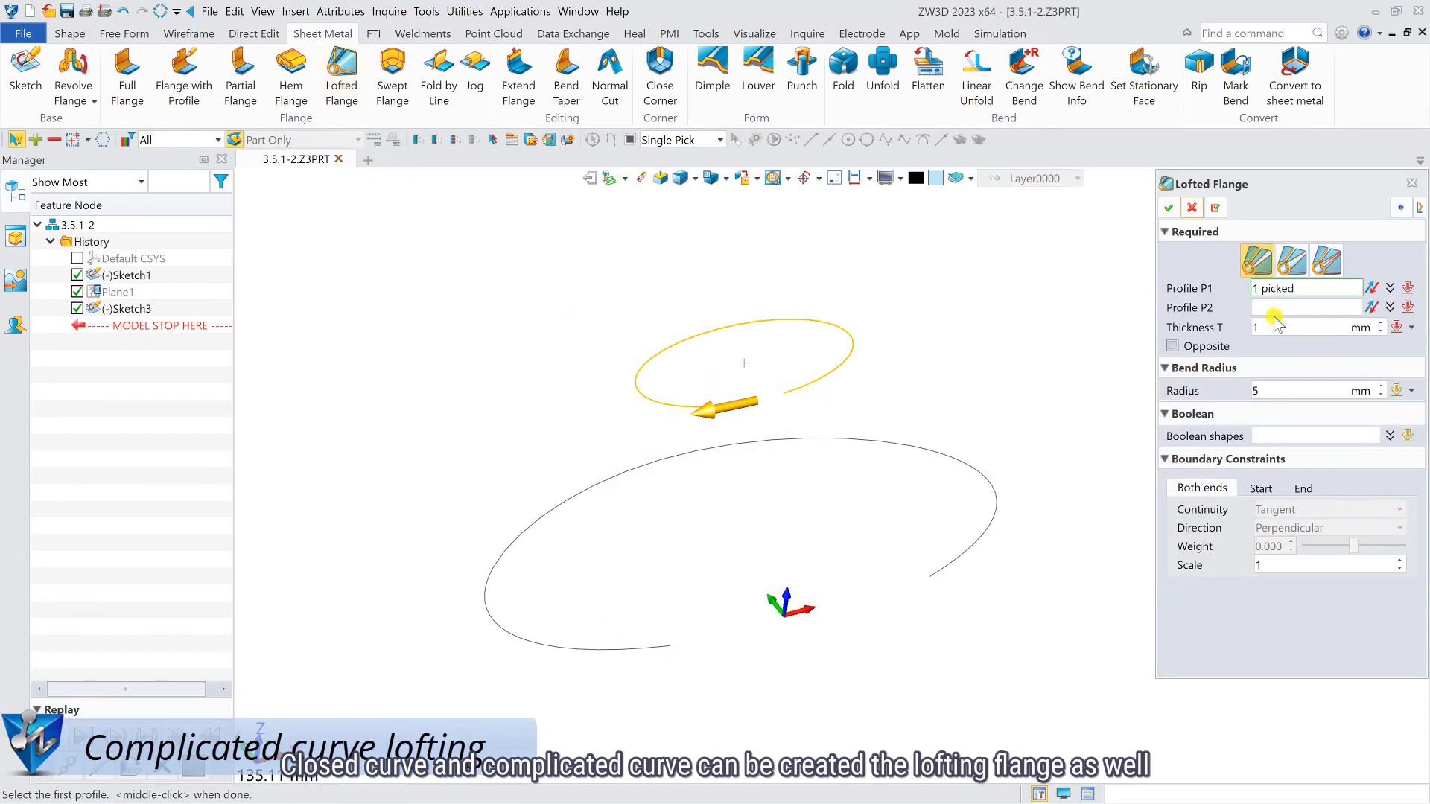